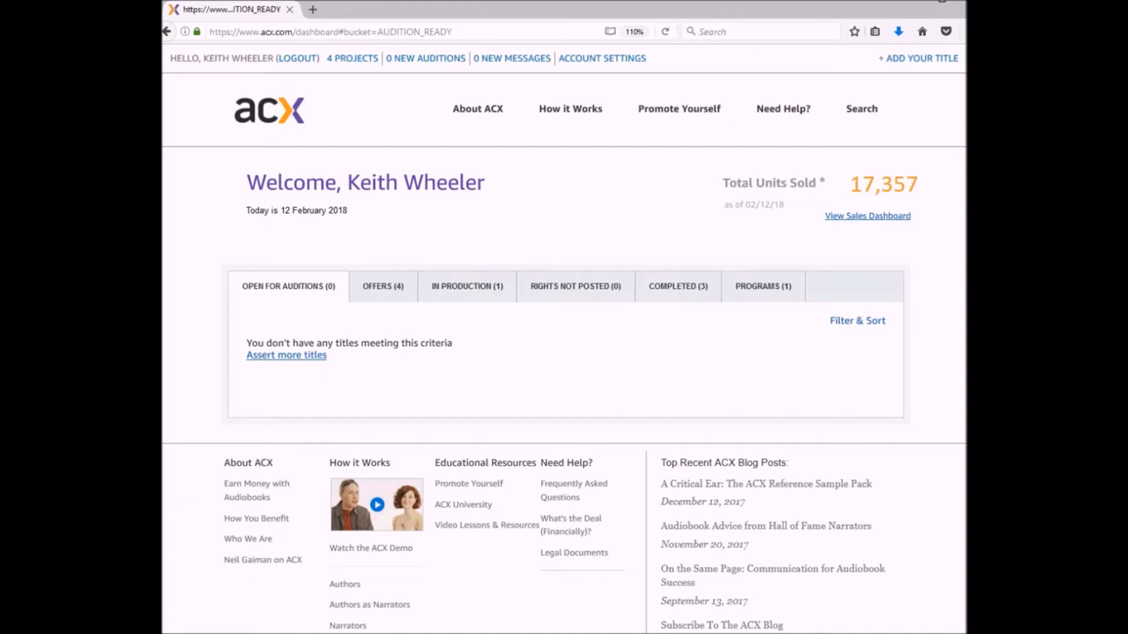
pyautogui.moveTo(370, 91)
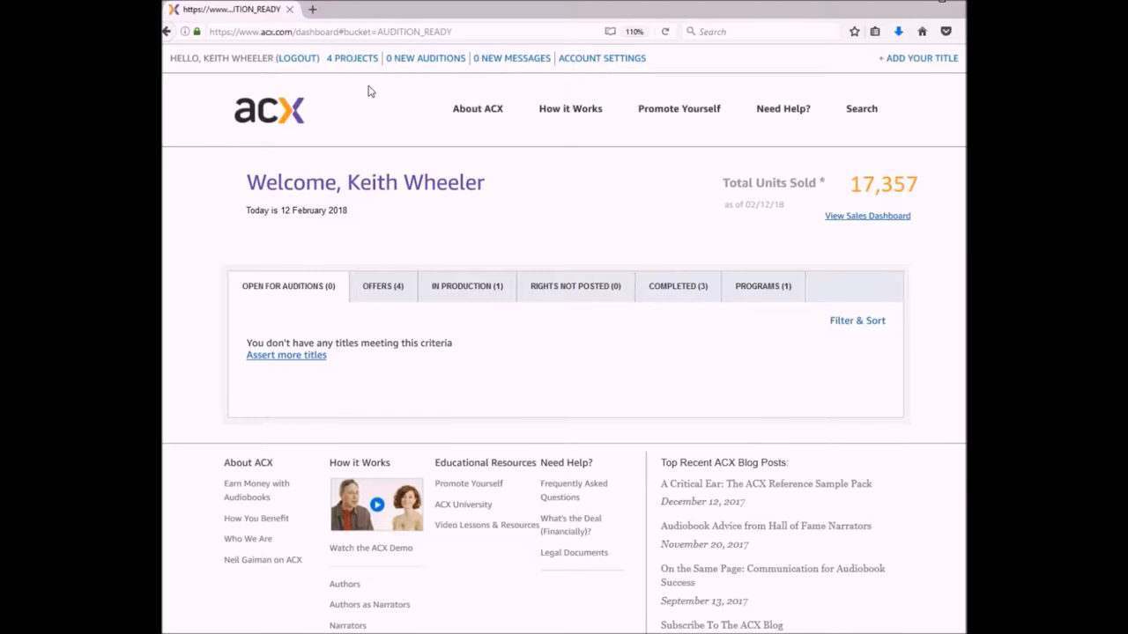
pyautogui.moveTo(641, 403)
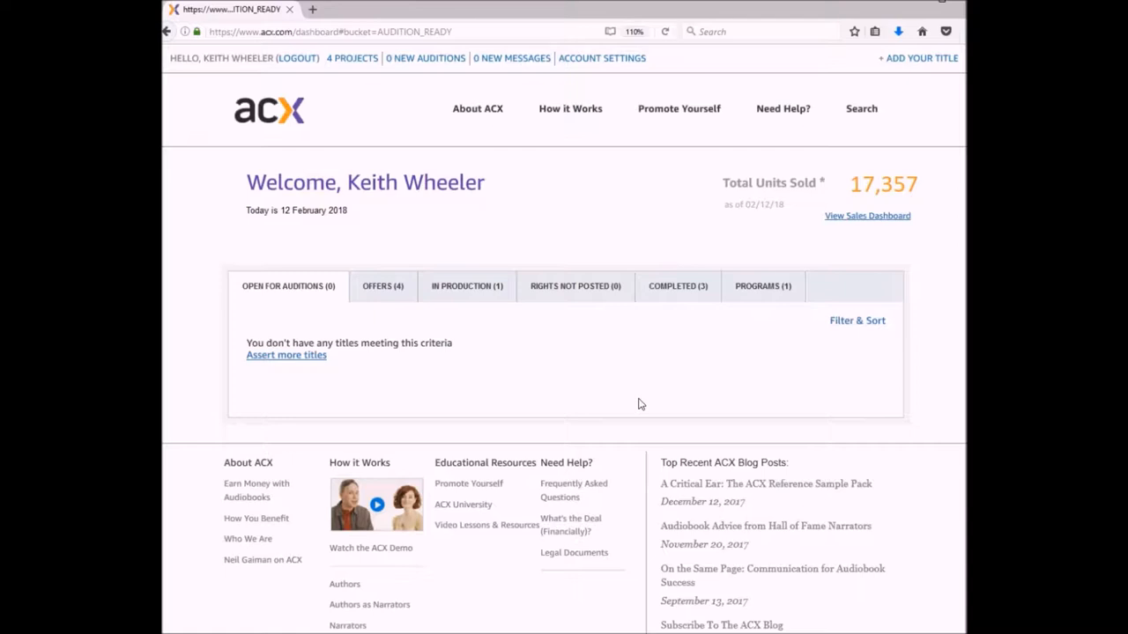
pyautogui.moveTo(469, 297)
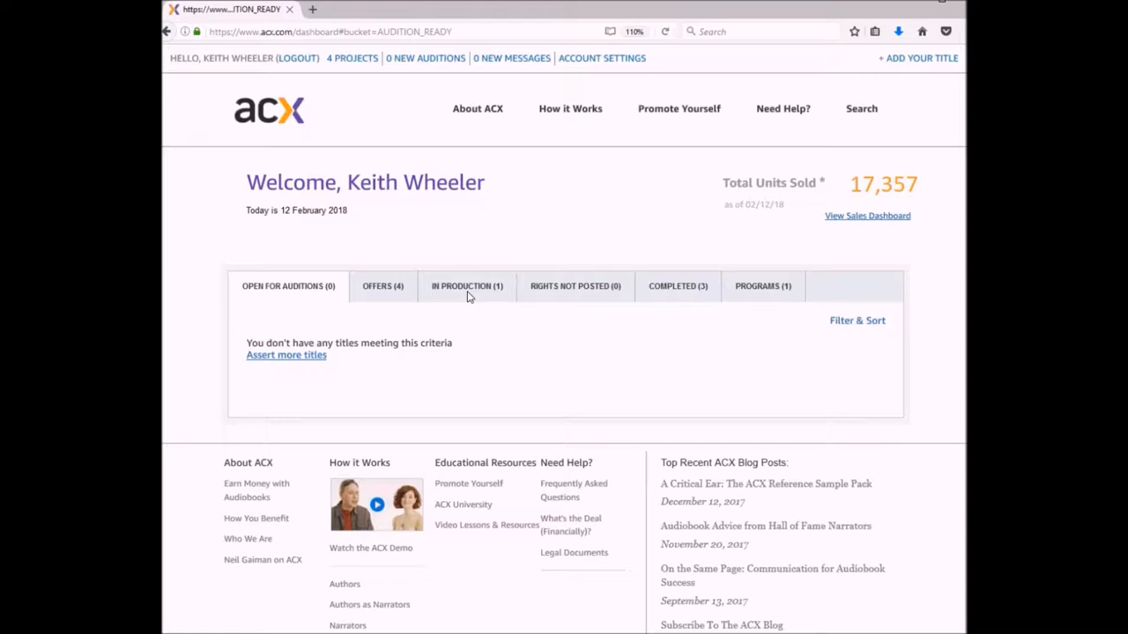
# - Show the In Production (1) titles, listing 'Please Don't Beg!: How To Get Book Reviews'
pyautogui.click(466, 286)
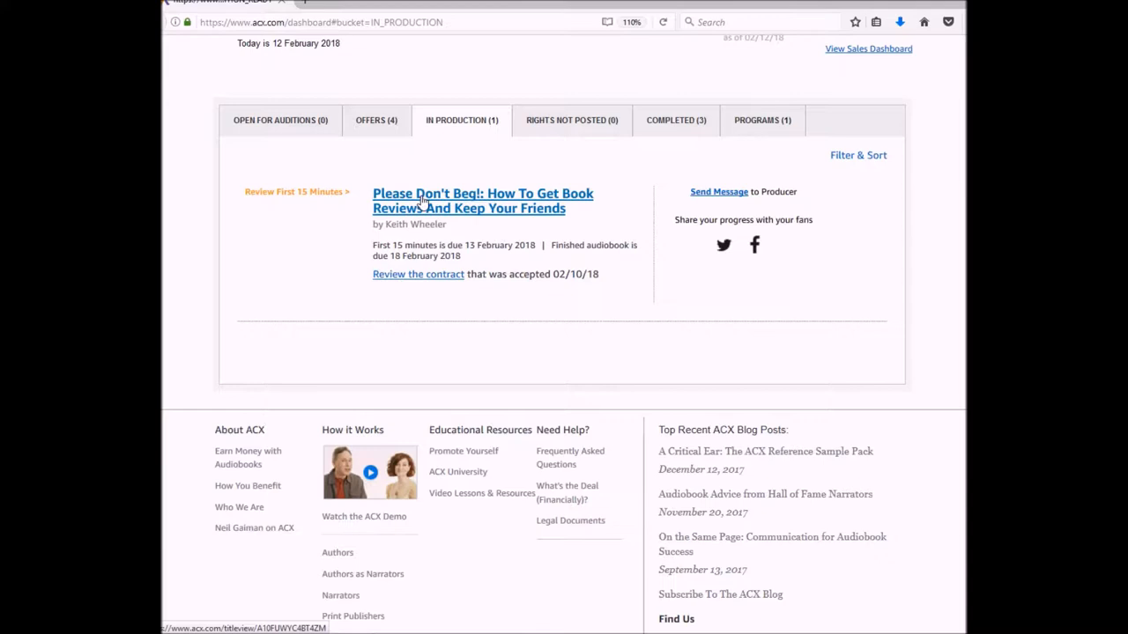
# - Open the 'Please Don't Beg!' title page and reach its uploaded 13:05 first-15-minutes recording
pyautogui.click(482, 200)
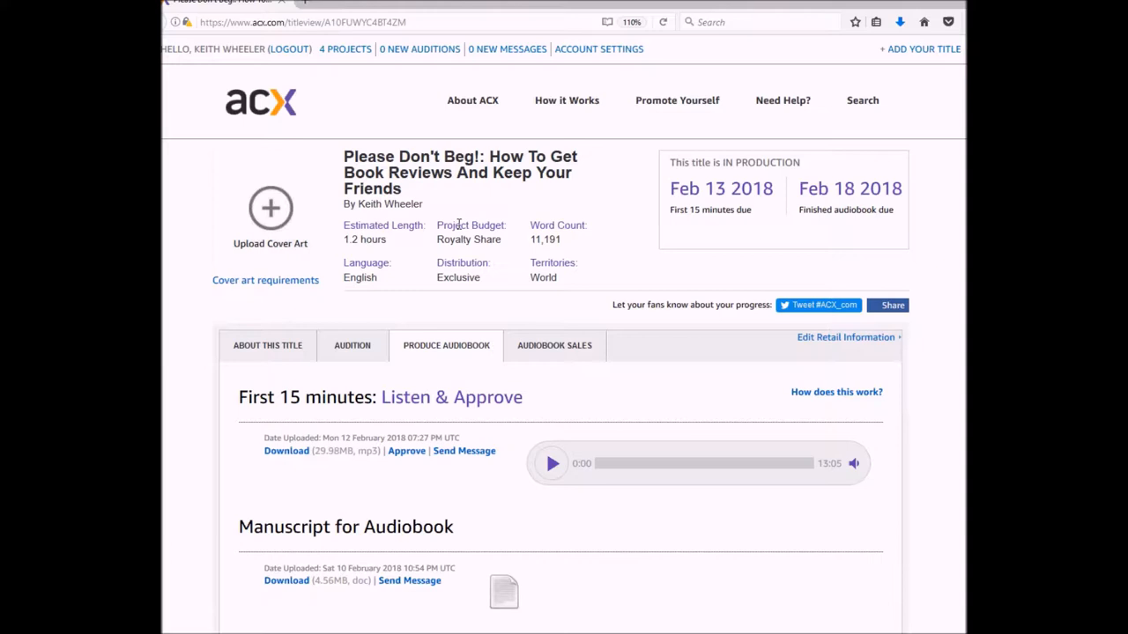
pyautogui.scroll(-3)
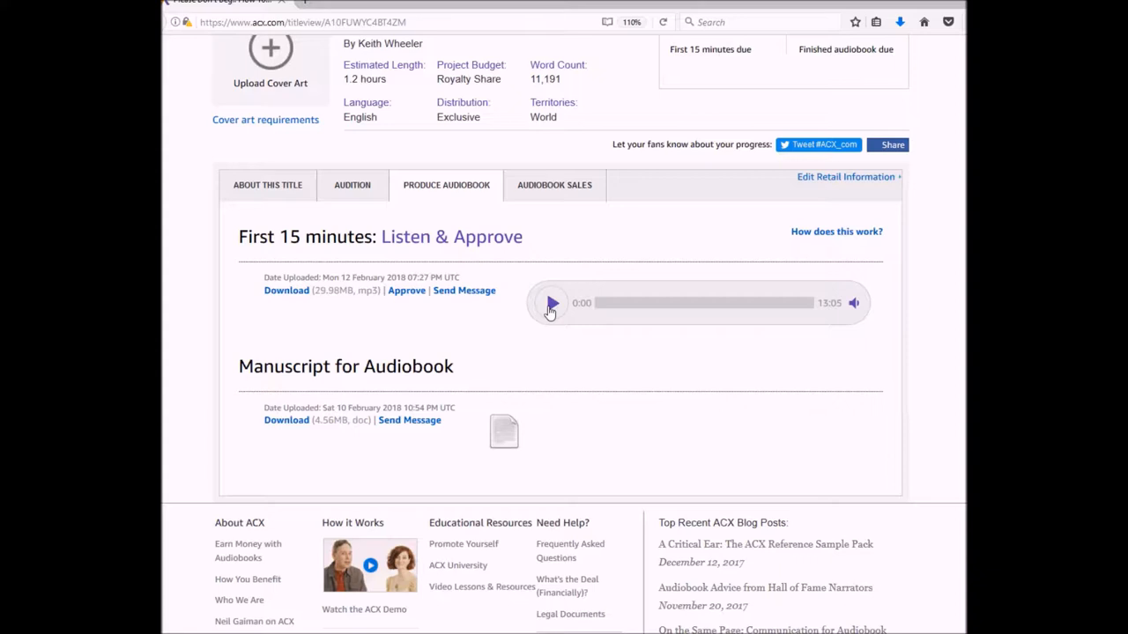
pyautogui.moveTo(624, 322)
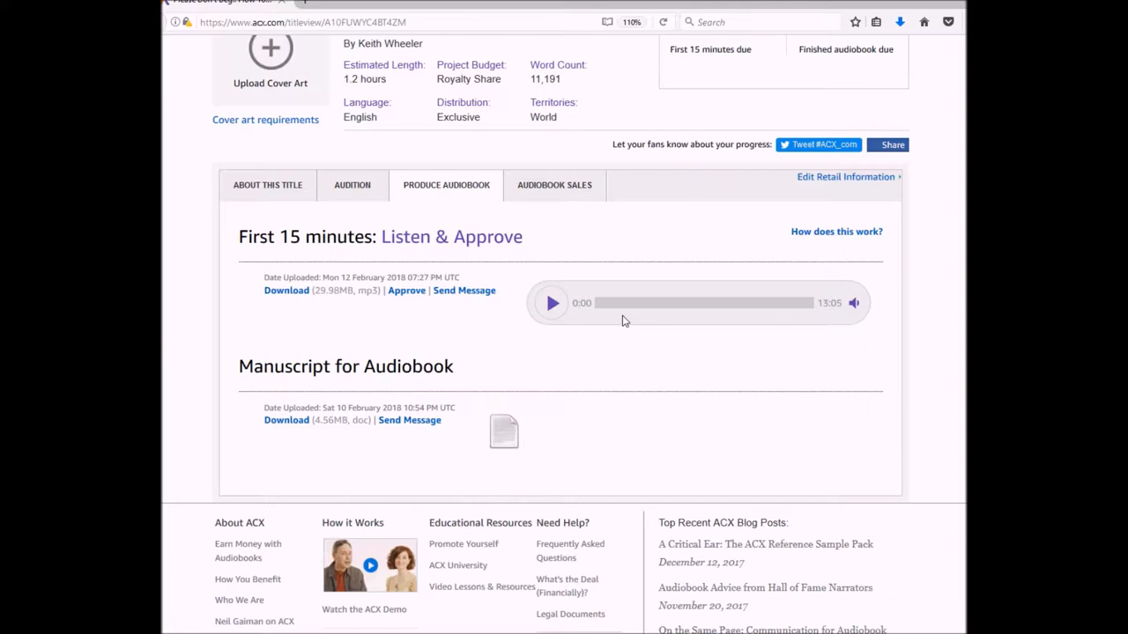
pyautogui.moveTo(786, 364)
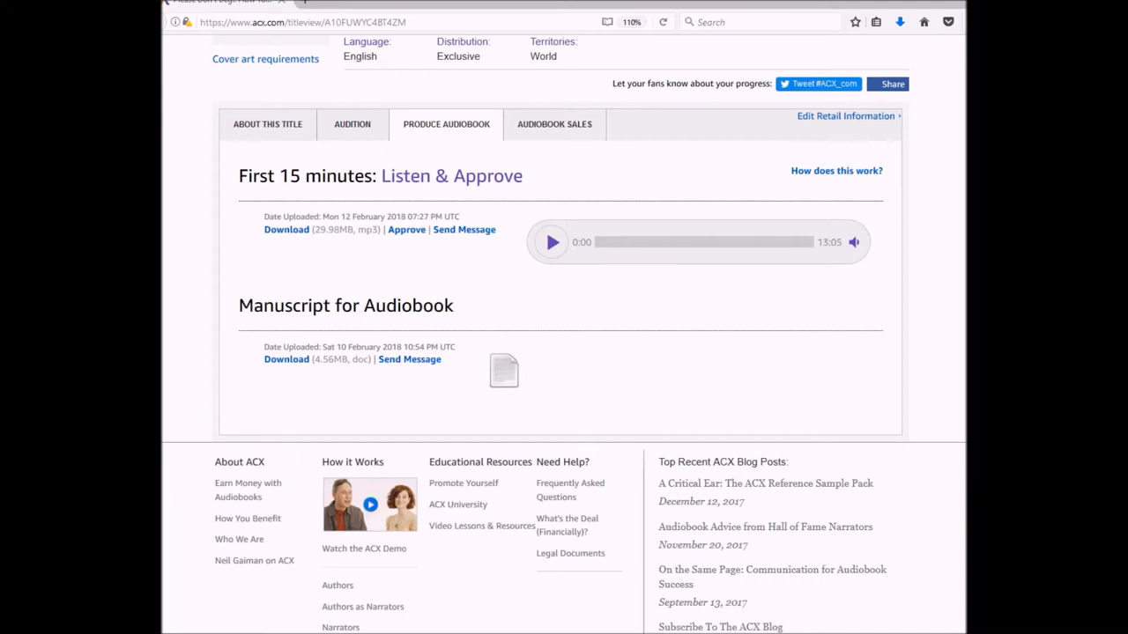
pyautogui.moveTo(383, 258)
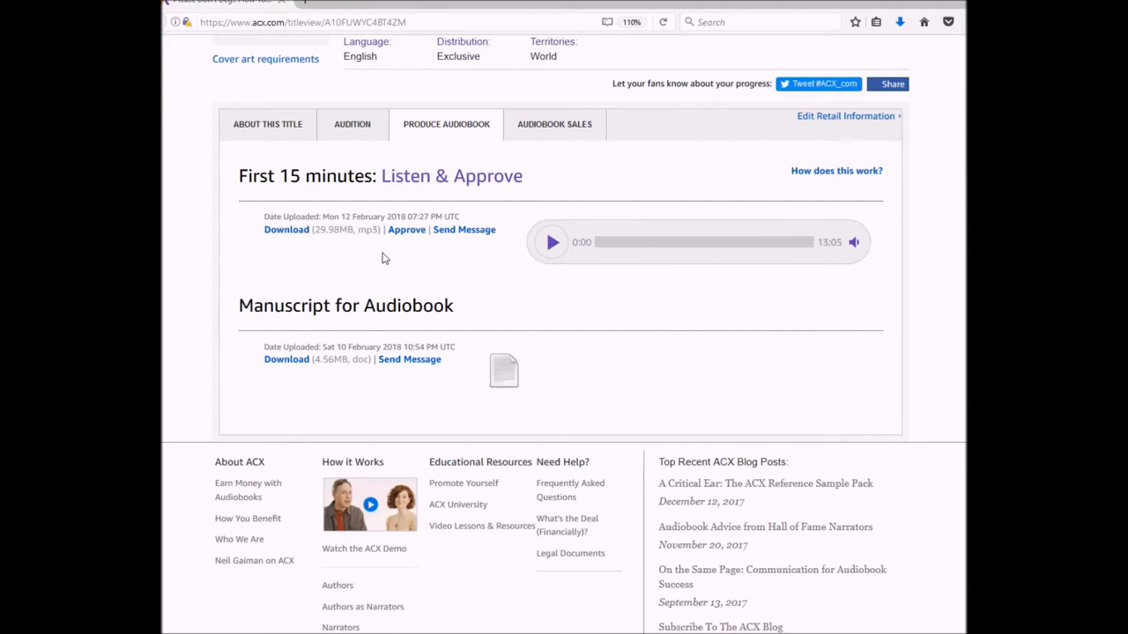
pyautogui.moveTo(465, 229)
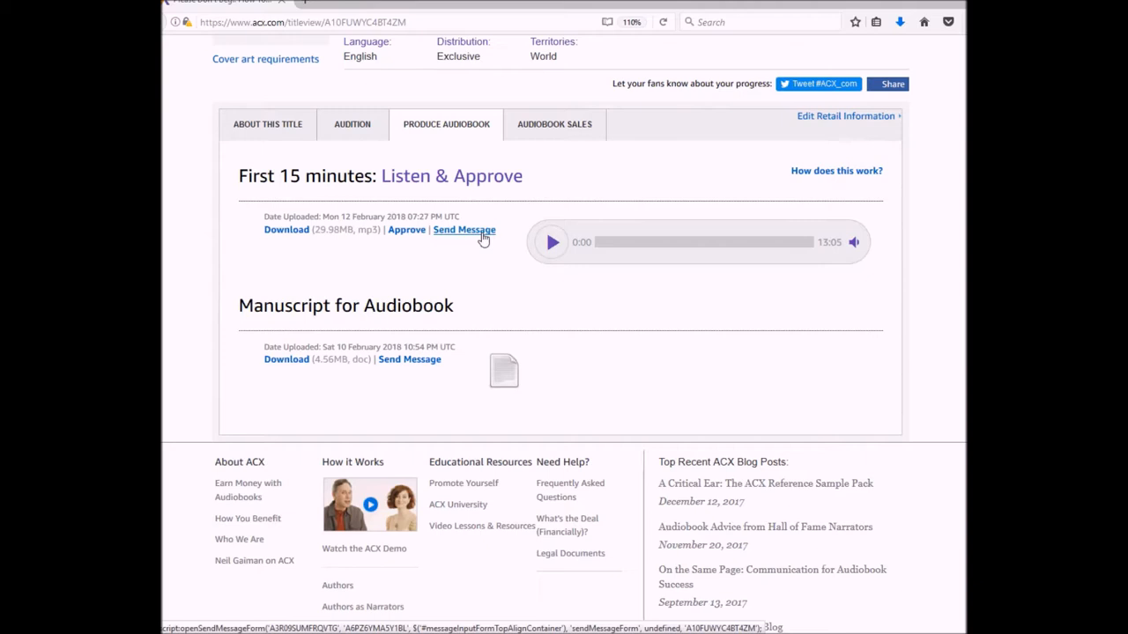